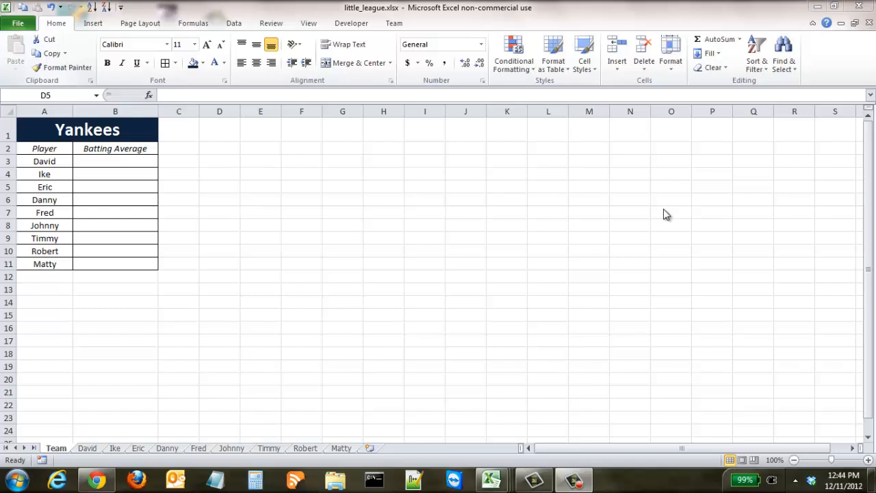
mouse_move(208, 169)
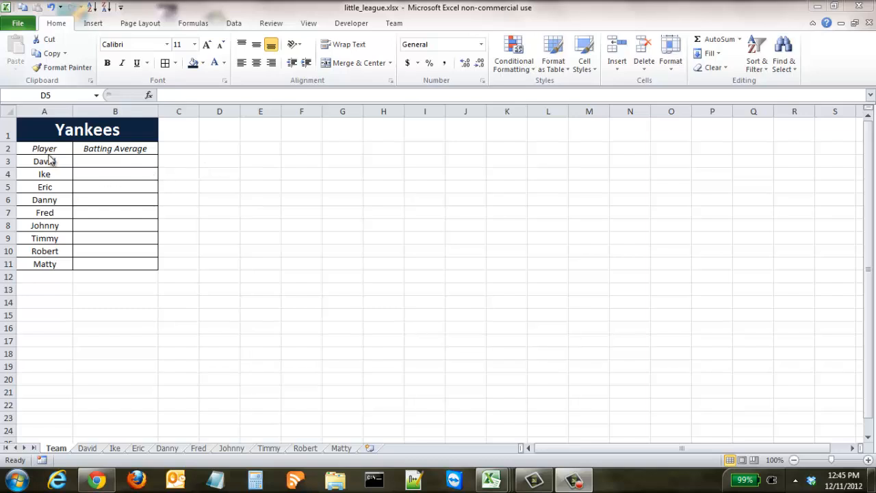
mouse_move(114, 160)
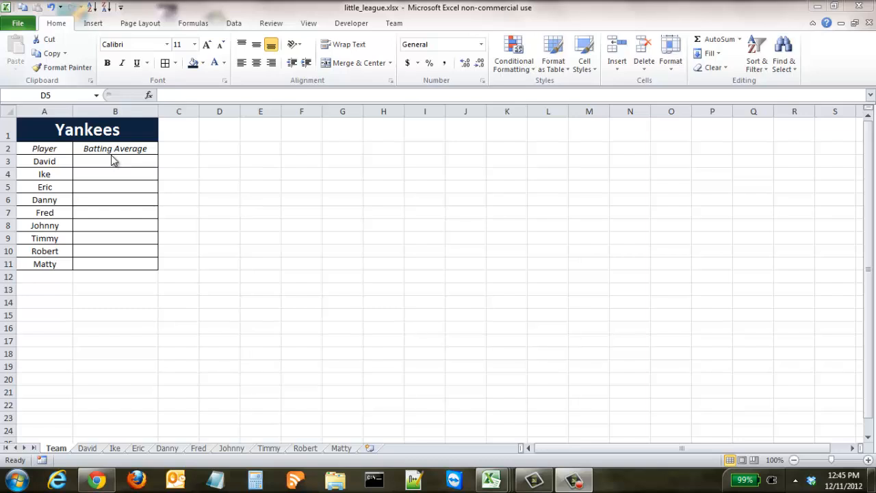
mouse_move(219, 162)
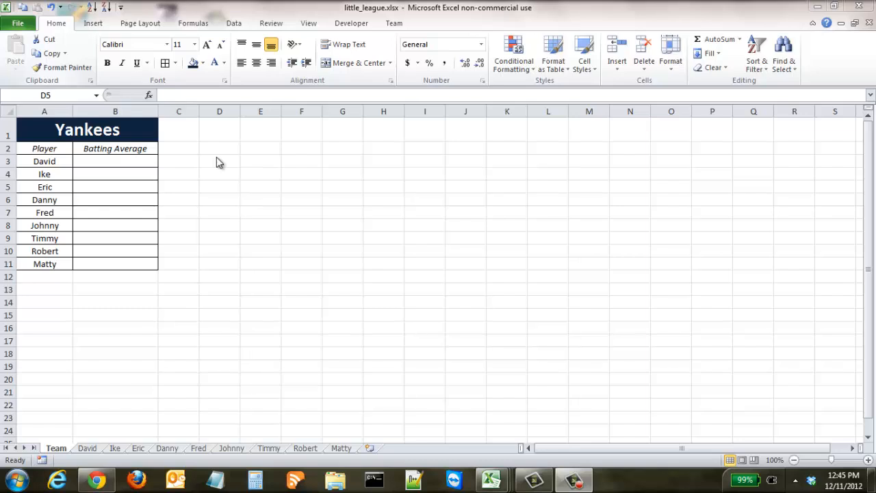
mouse_move(181, 169)
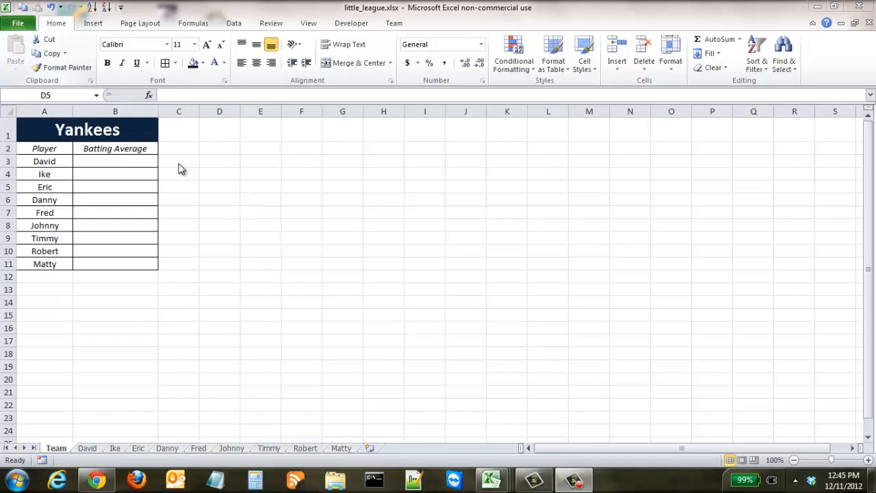
mouse_move(151, 168)
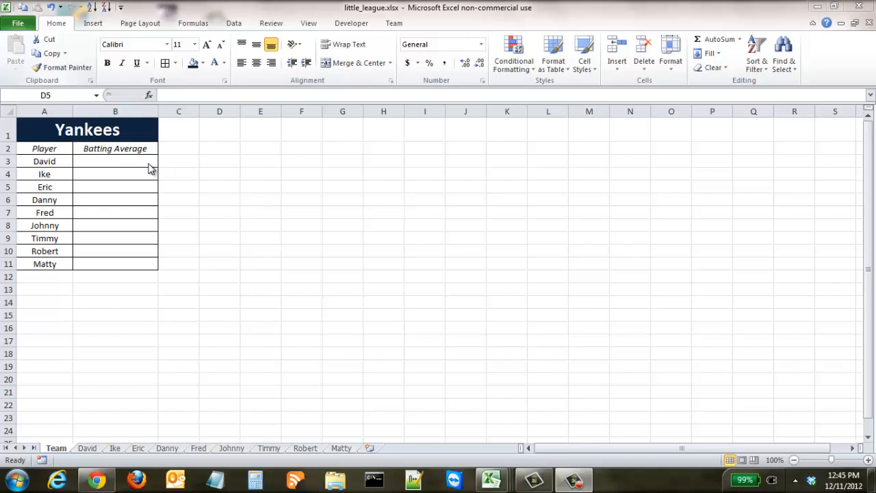
- Enter =David!B2/David!A2 in Team cell B3, giving David 0.402
left_click(115, 161)
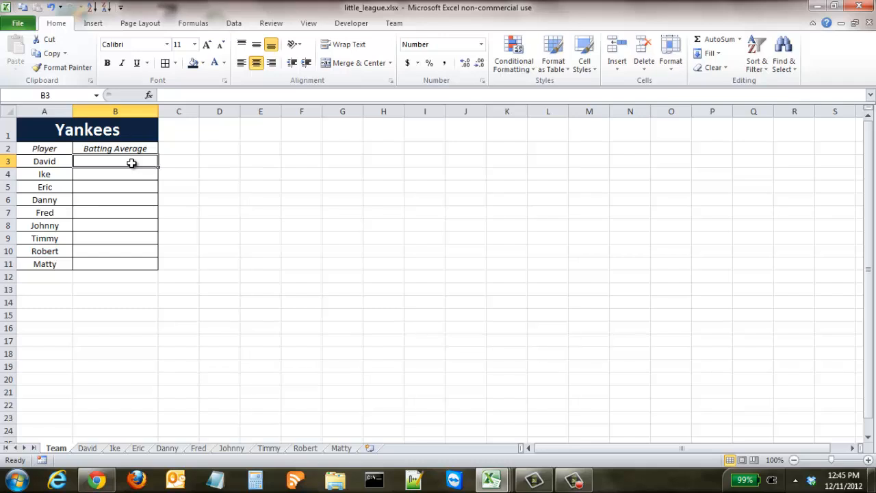
type("=")
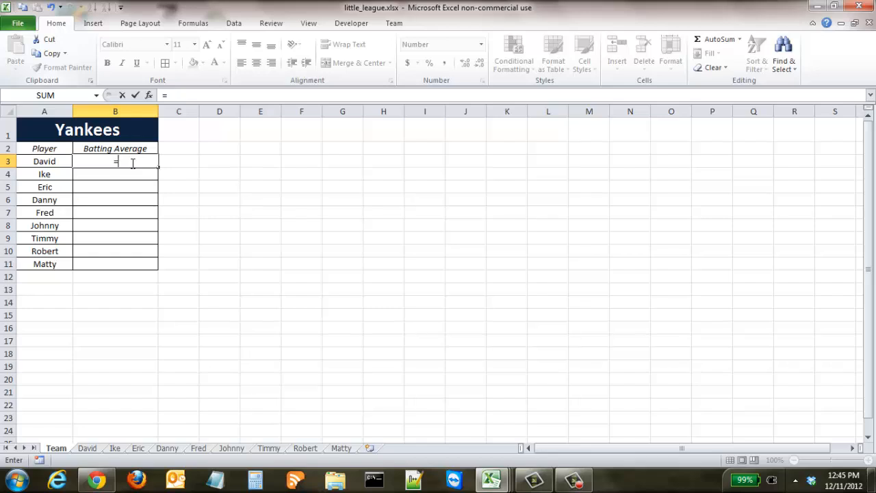
mouse_move(113, 432)
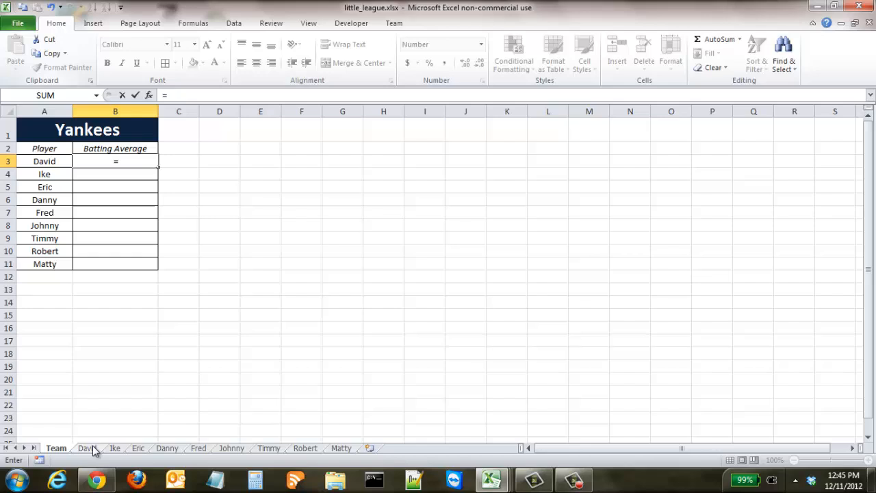
mouse_move(94, 430)
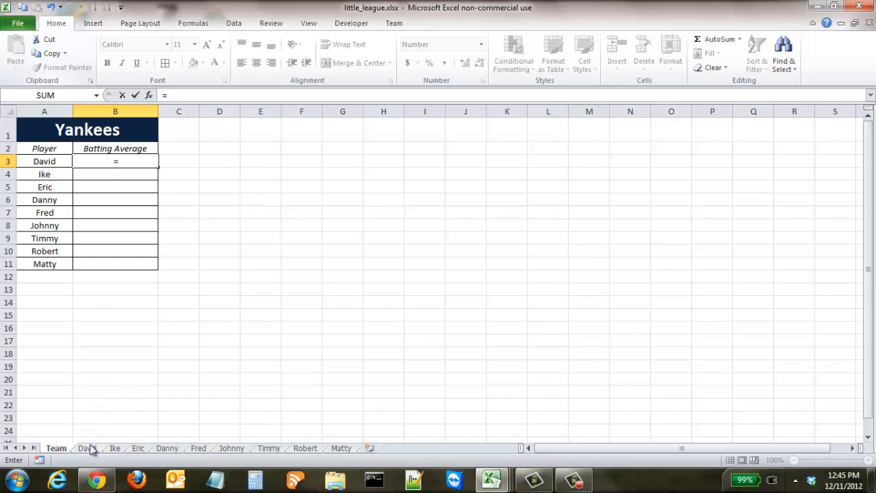
left_click(87, 448)
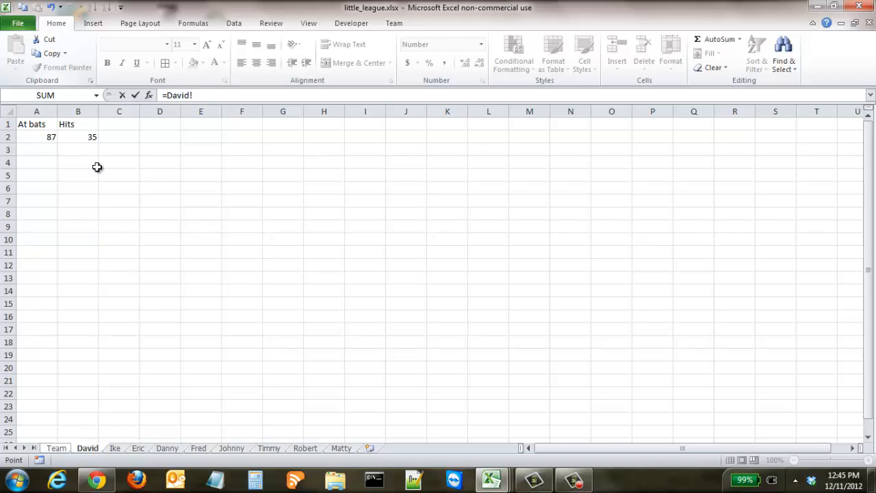
mouse_move(81, 140)
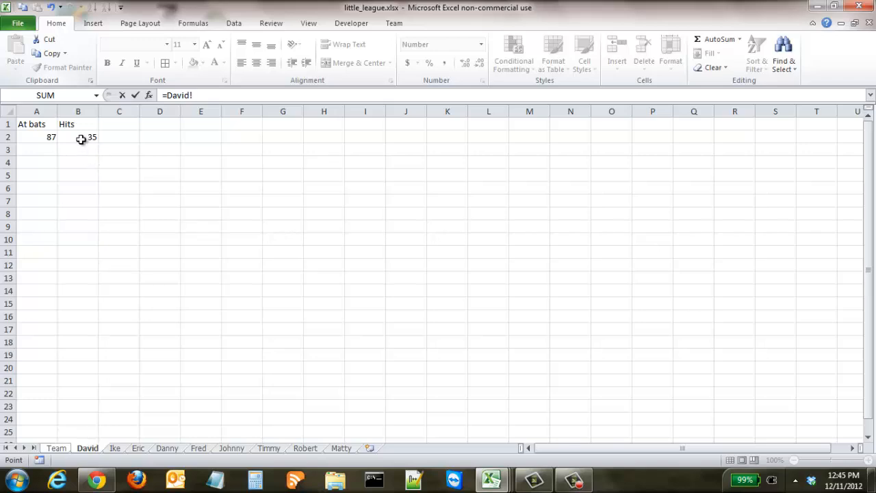
left_click(77, 137)
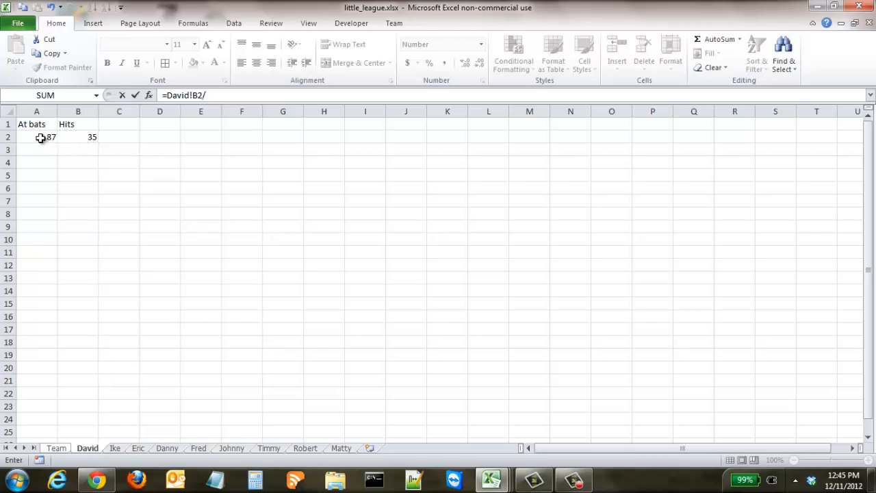
left_click(36, 136)
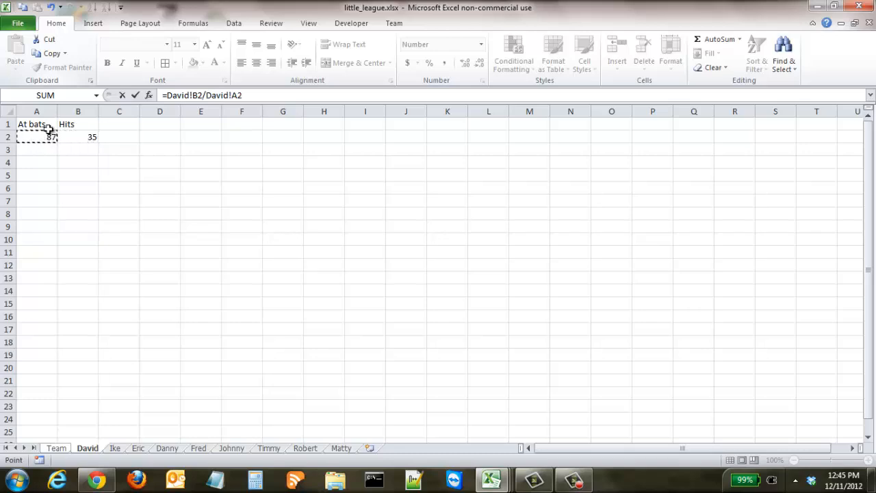
left_click(78, 110)
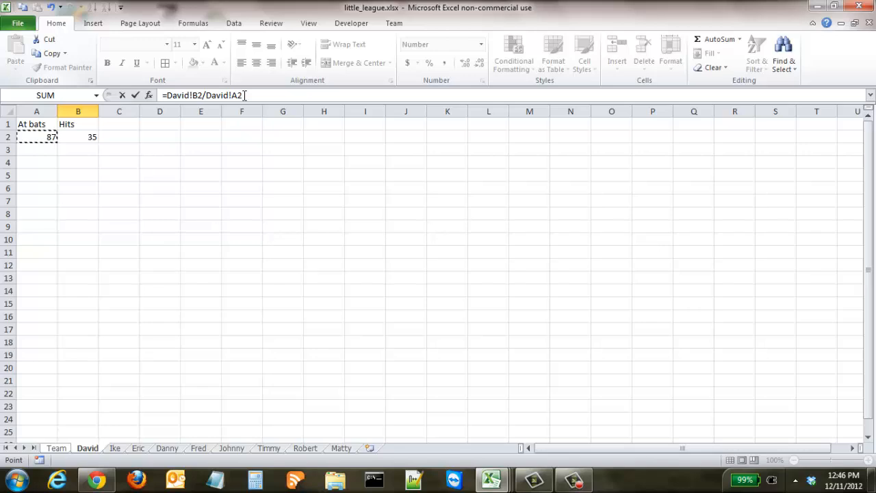
mouse_move(253, 162)
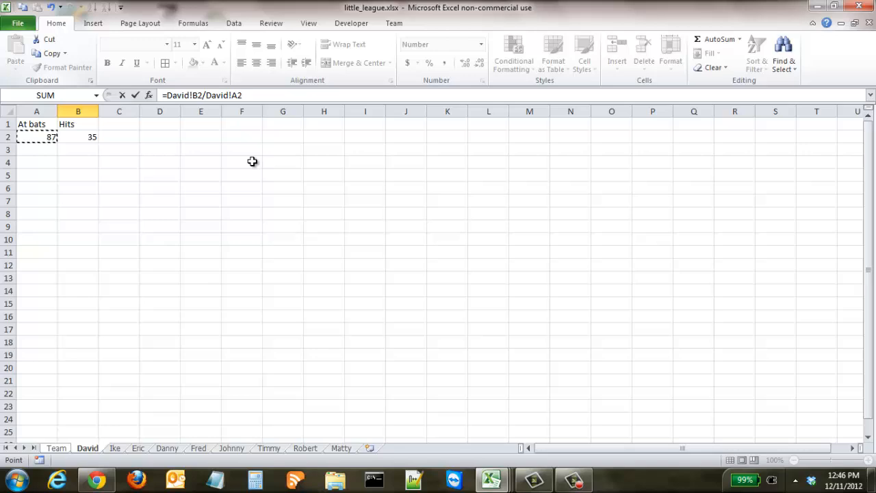
left_click(56, 448)
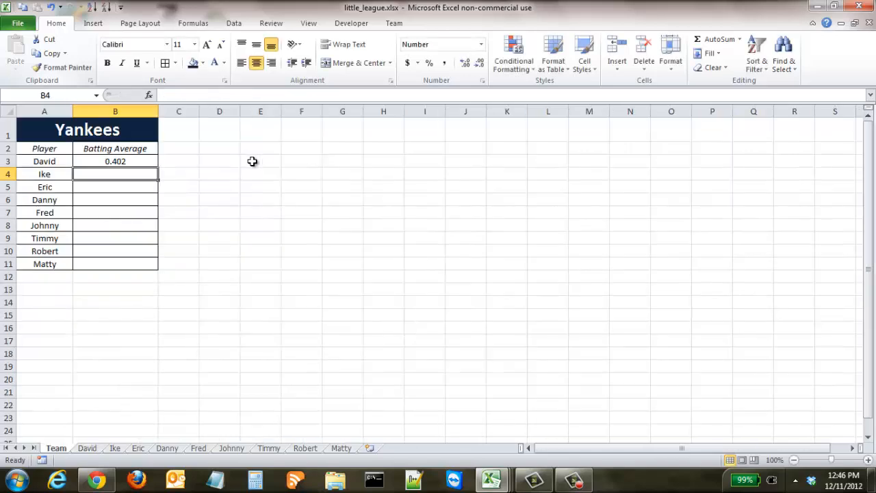
mouse_move(139, 162)
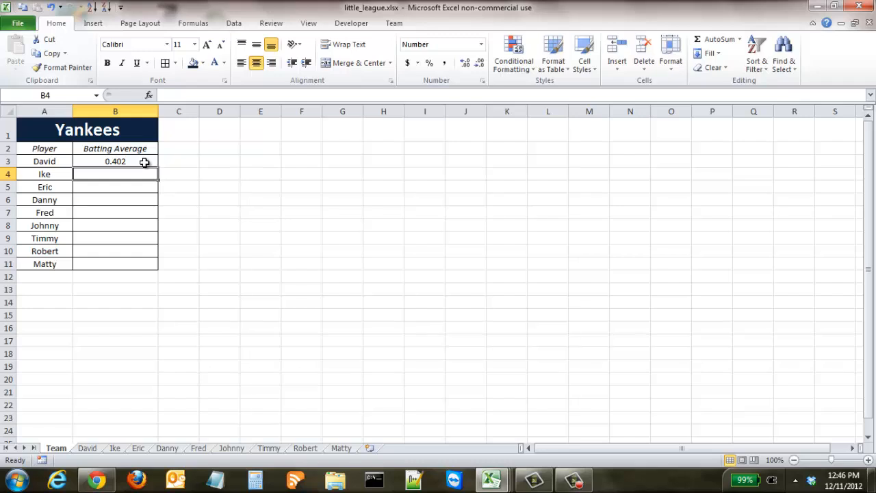
- Inspect David's B3 formula =David!B2/David!A2 and reopen it for editing
left_click(115, 161)
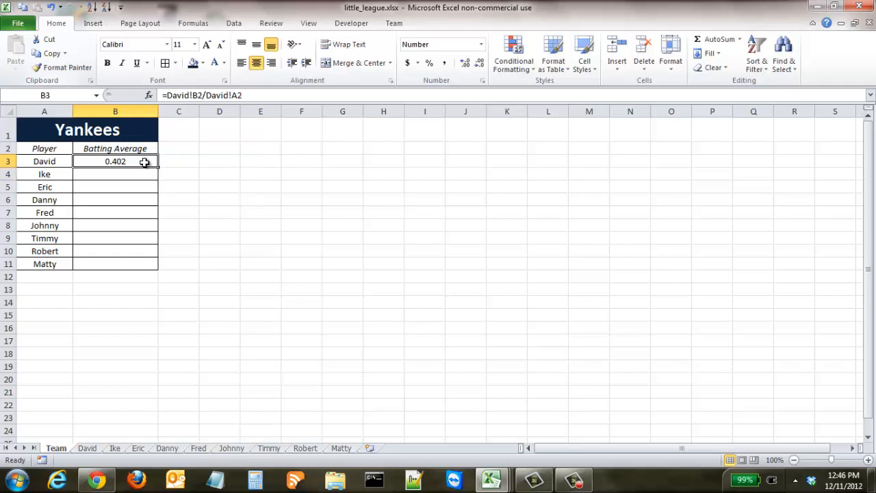
mouse_move(307, 173)
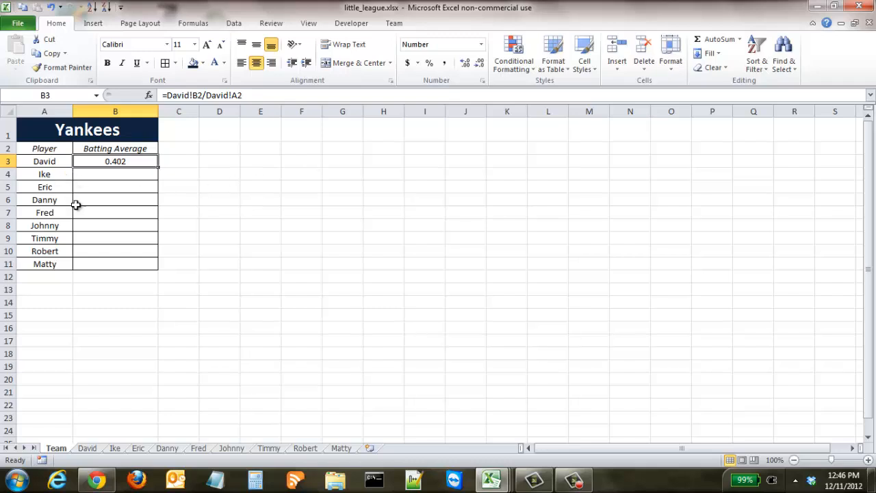
mouse_move(212, 453)
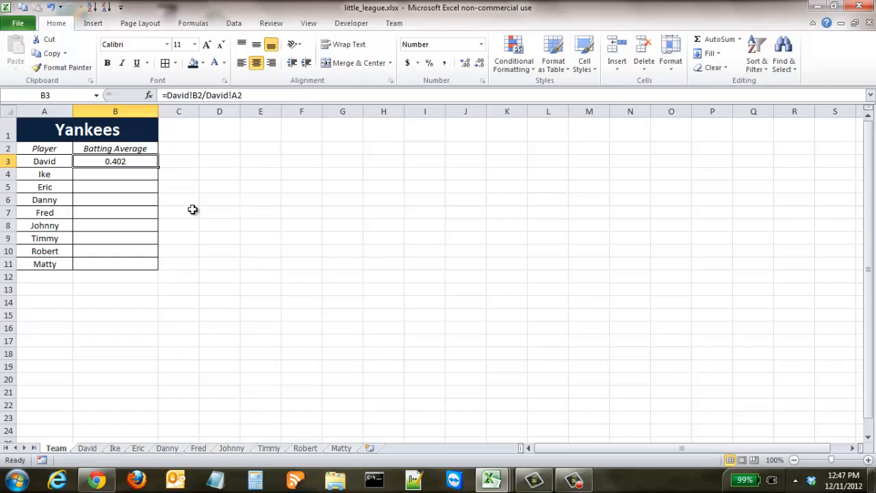
mouse_move(159, 169)
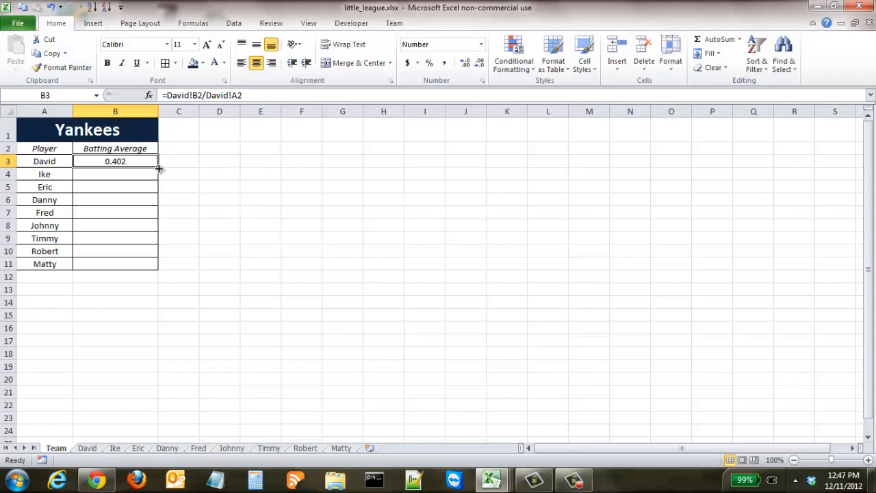
mouse_move(200, 95)
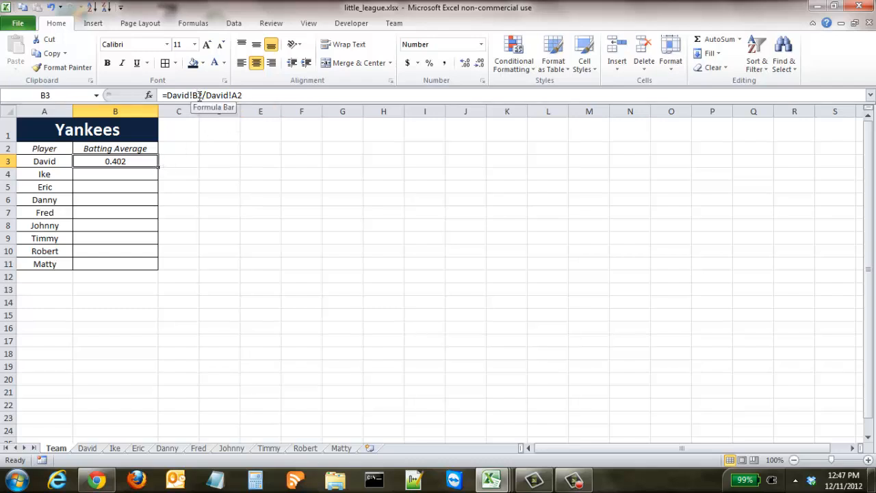
double_click(115, 161)
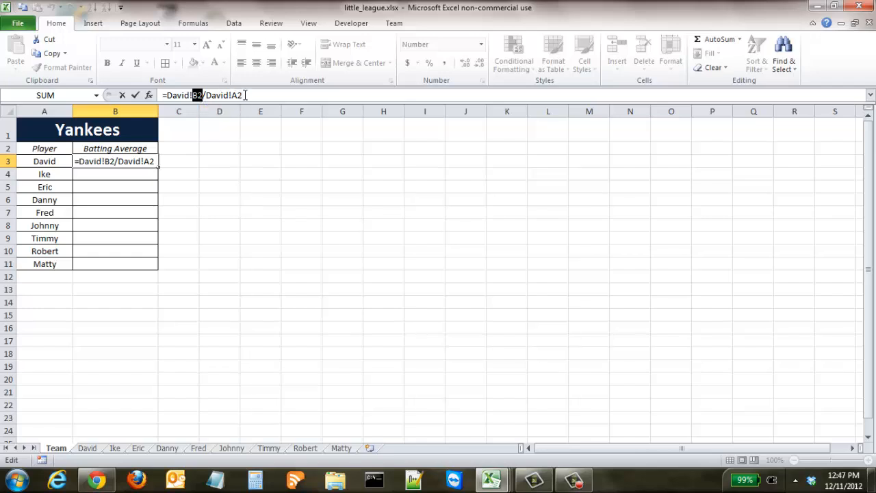
mouse_move(224, 133)
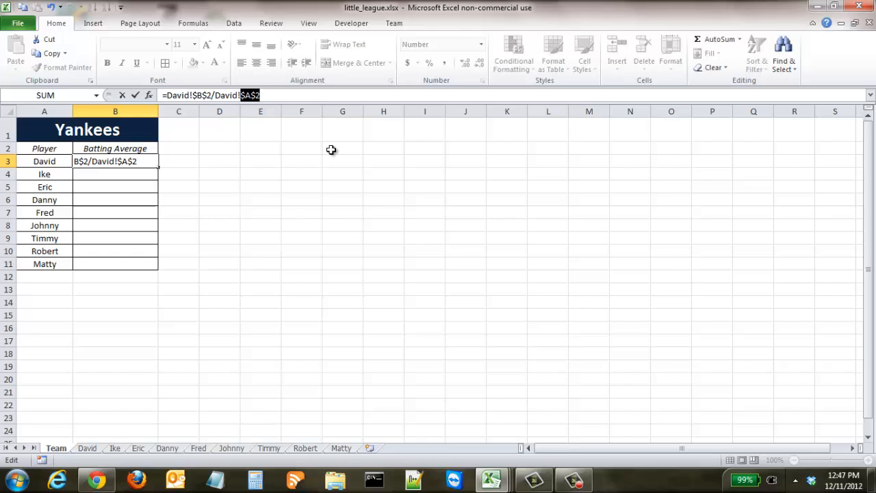
- Confirm David's formula as =David!$B$2/David!$A$2 and recheck B3
key("enter")
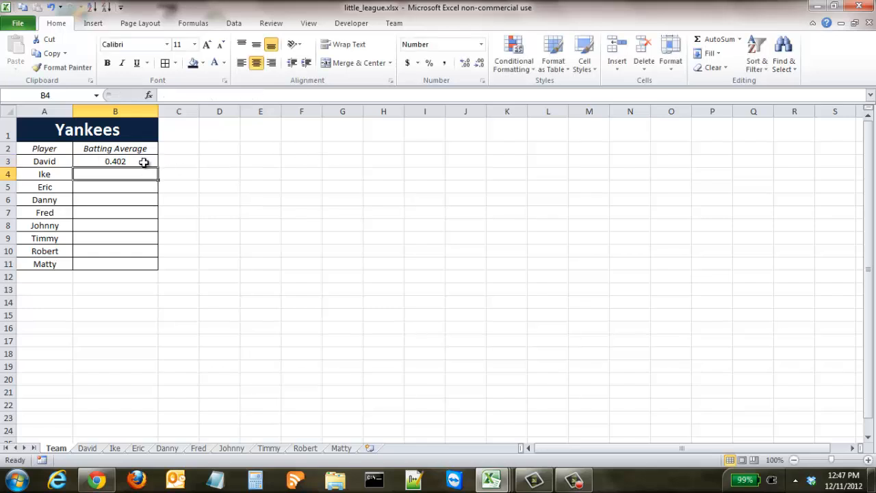
left_click(115, 161)
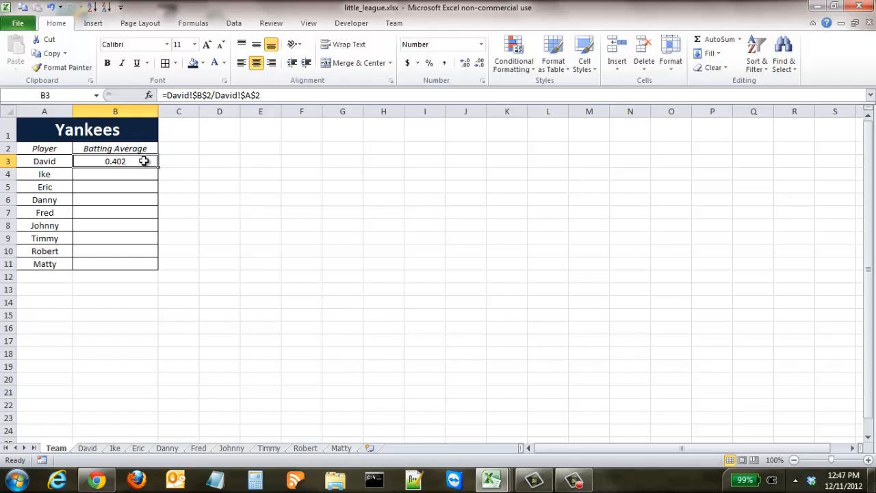
mouse_move(144, 248)
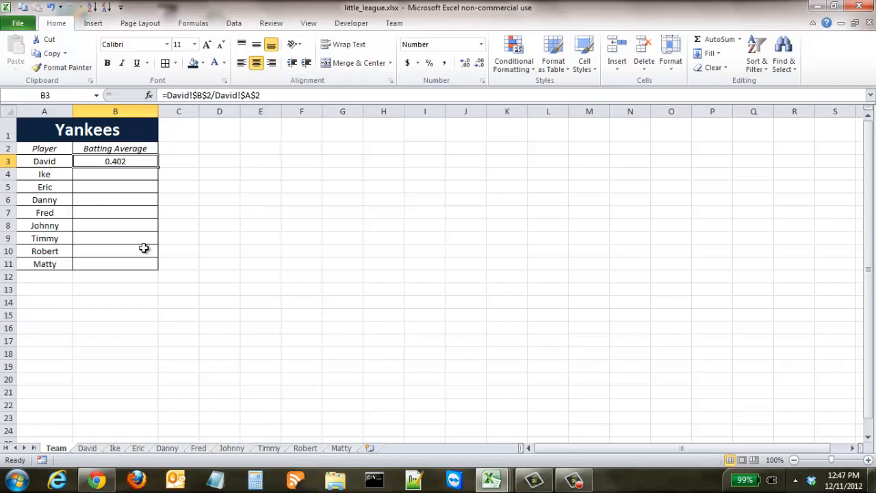
mouse_move(197, 95)
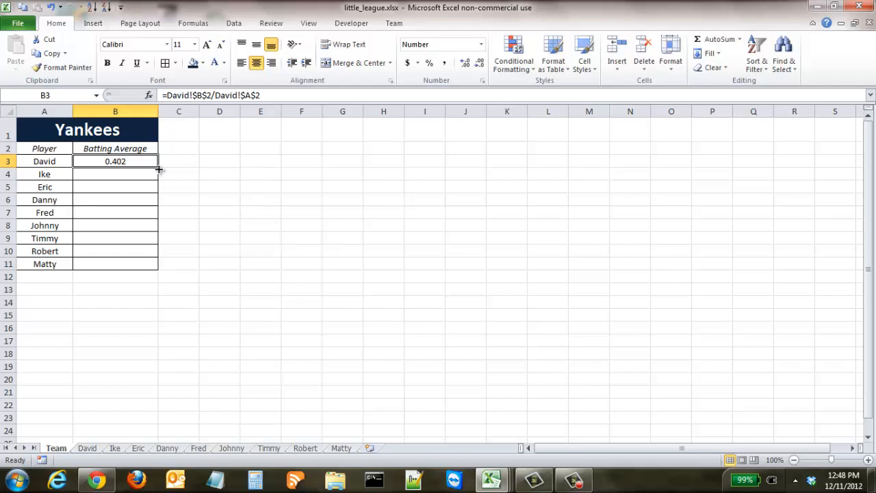
- Fill David's B3 formula down through Matty's row, then select Ike's B4
left_click_drag(158, 167, 150, 264)
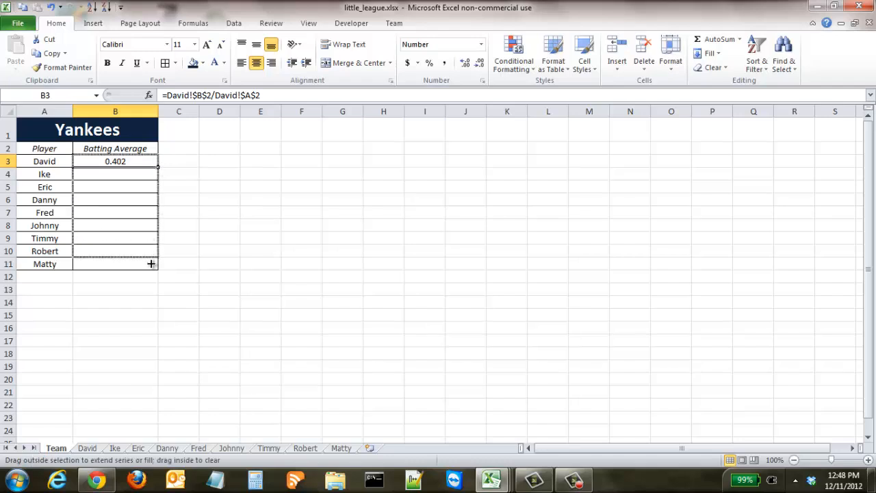
left_click_drag(151, 161, 151, 263)
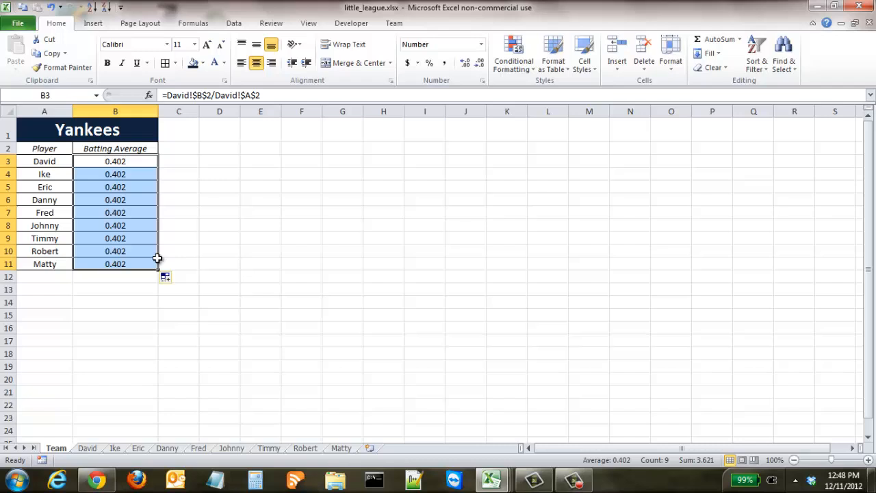
left_click(115, 174)
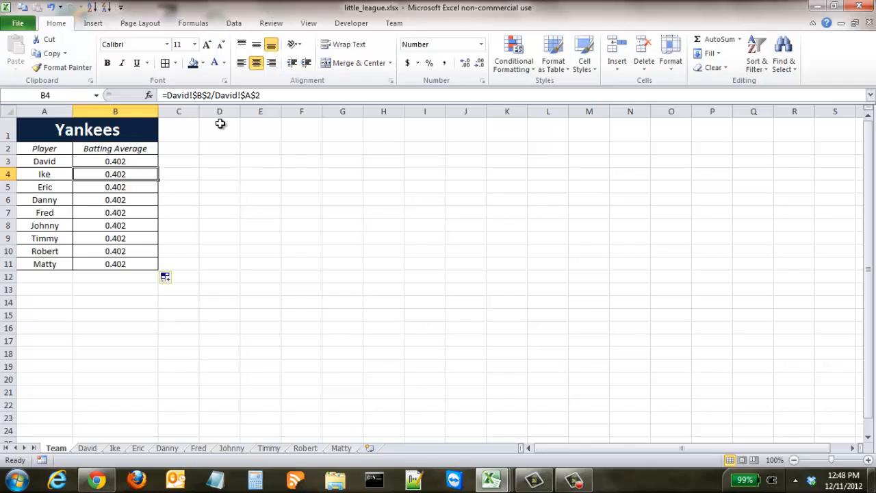
mouse_move(173, 137)
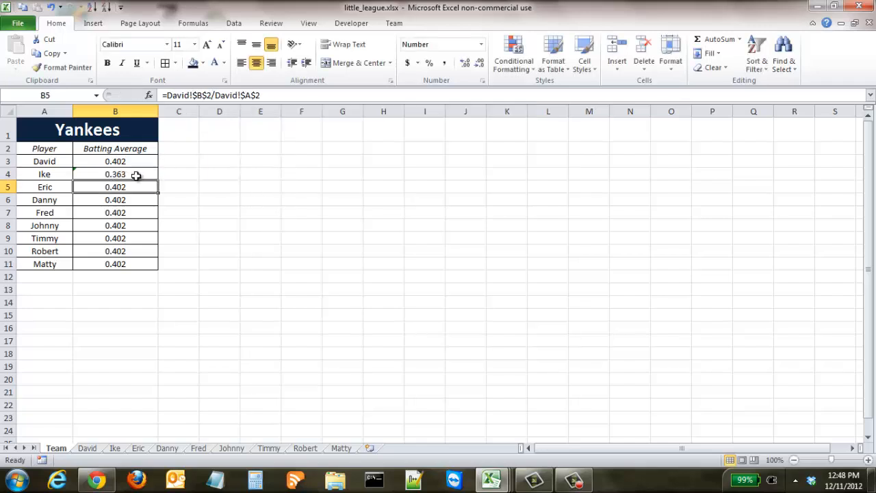
mouse_move(142, 404)
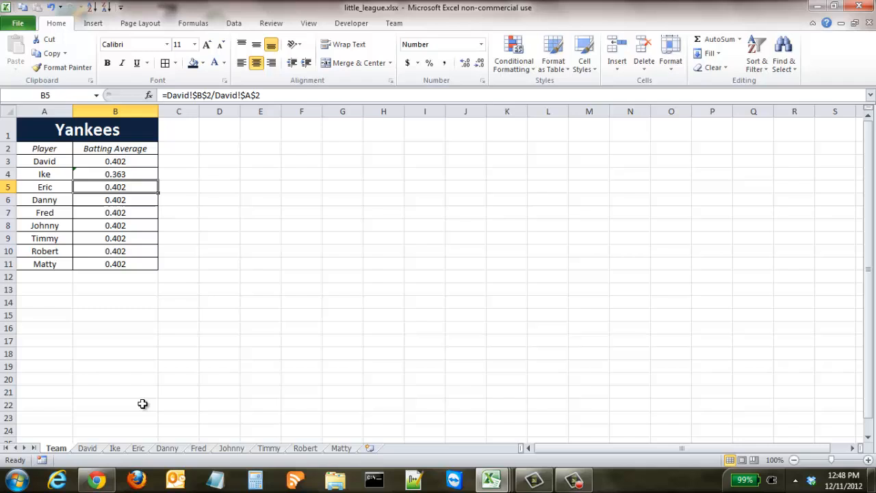
- Check Ike's tab, then swap David for Eric and Danny in B5 and B6
left_click(115, 448)
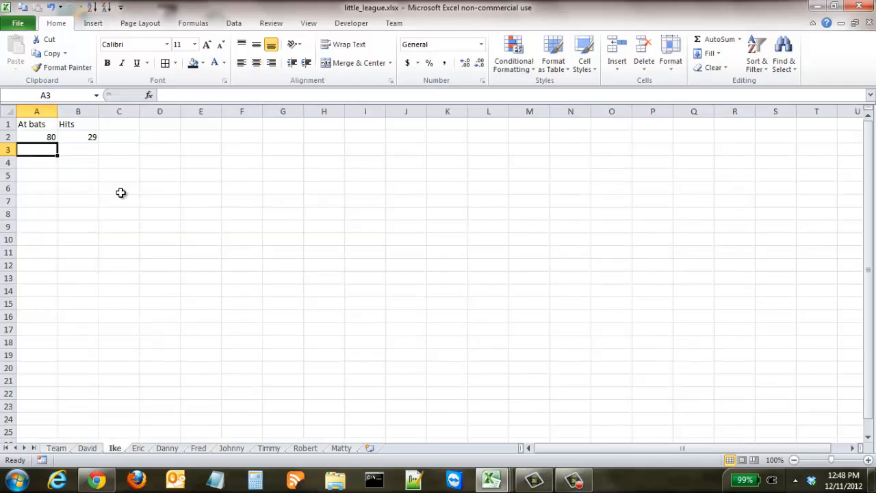
mouse_move(81, 314)
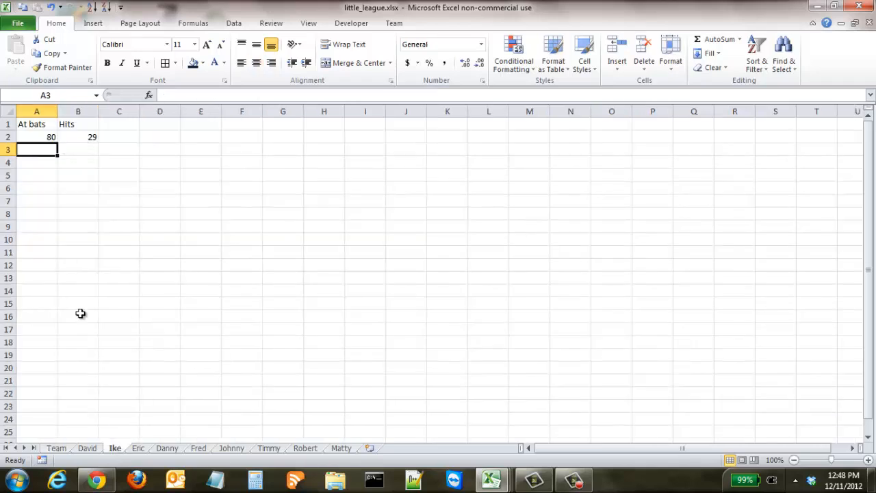
left_click(56, 447)
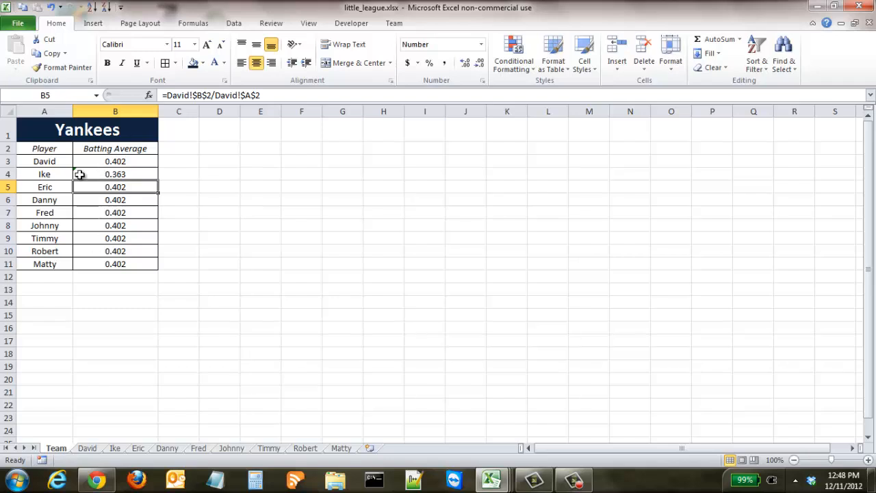
mouse_move(202, 182)
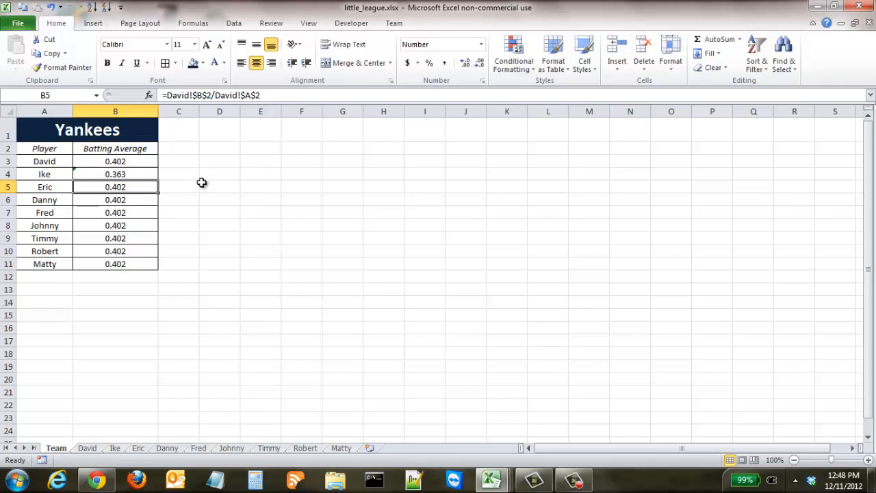
type("E")
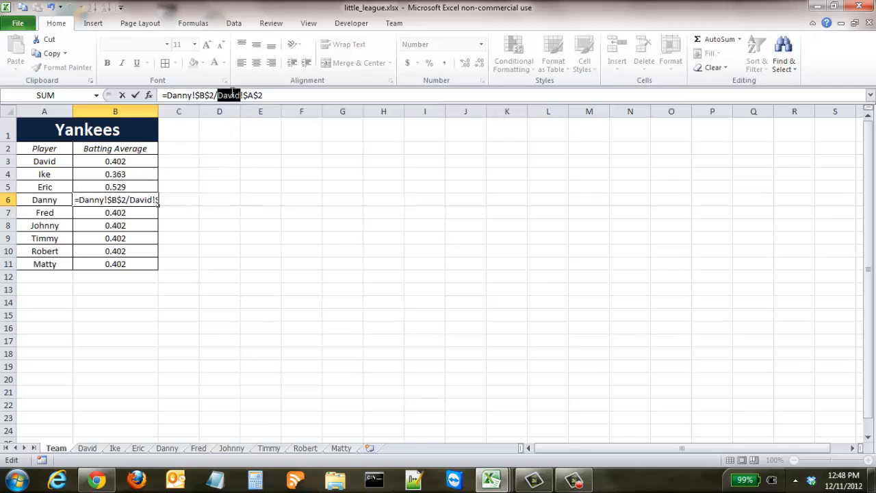
key("enter")
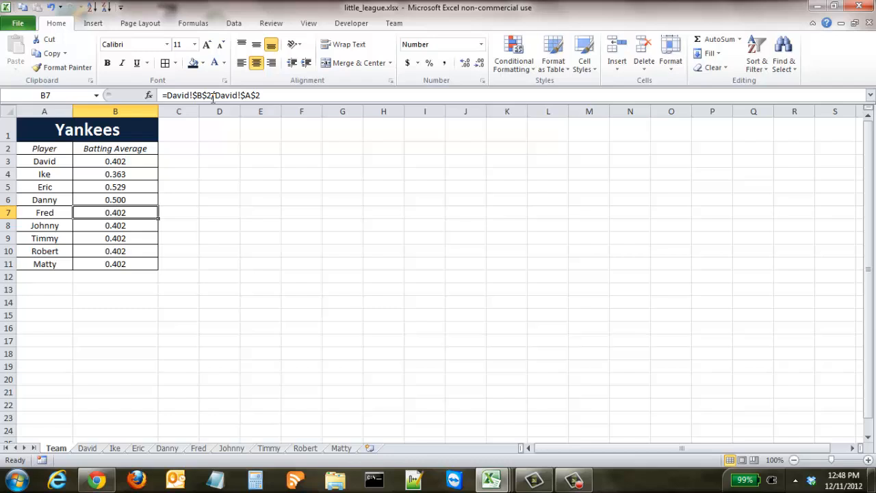
double_click(115, 212)
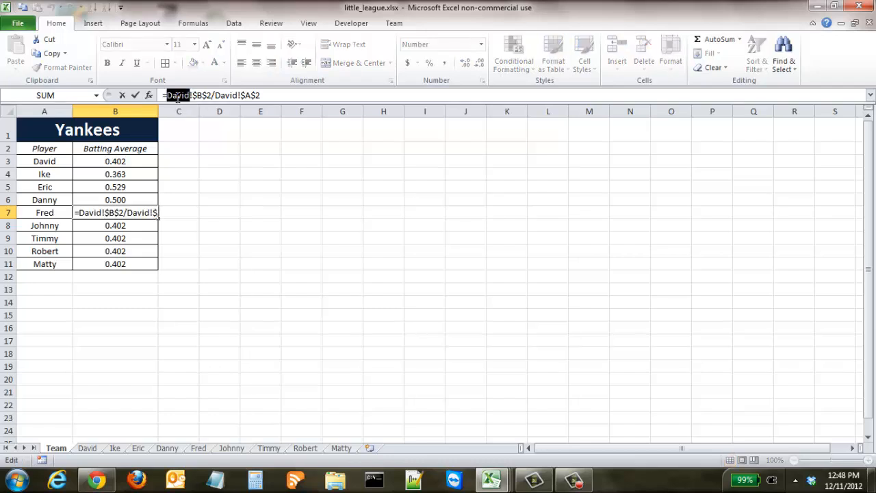